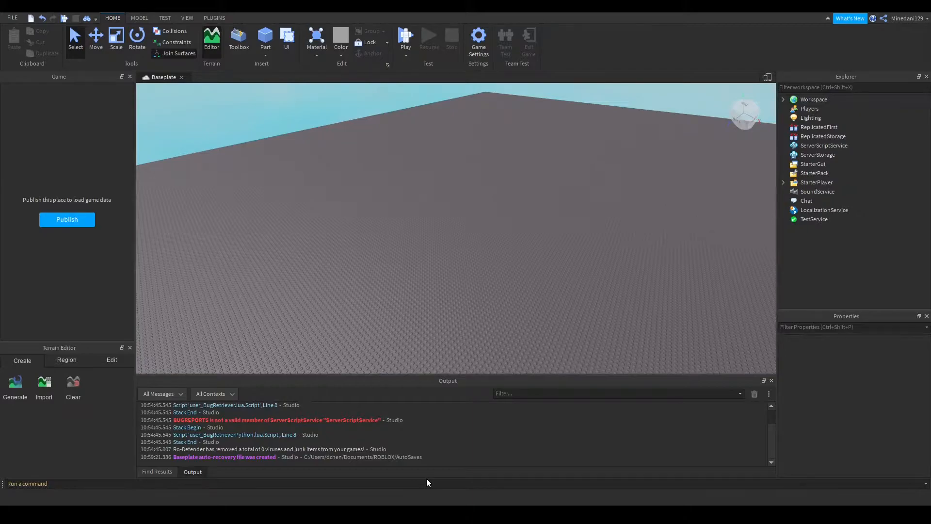
- Insert a ScreenGui into StarterGui and rename it SaveSlots
{"action": "left_click", "coordinate": [238, 18]}
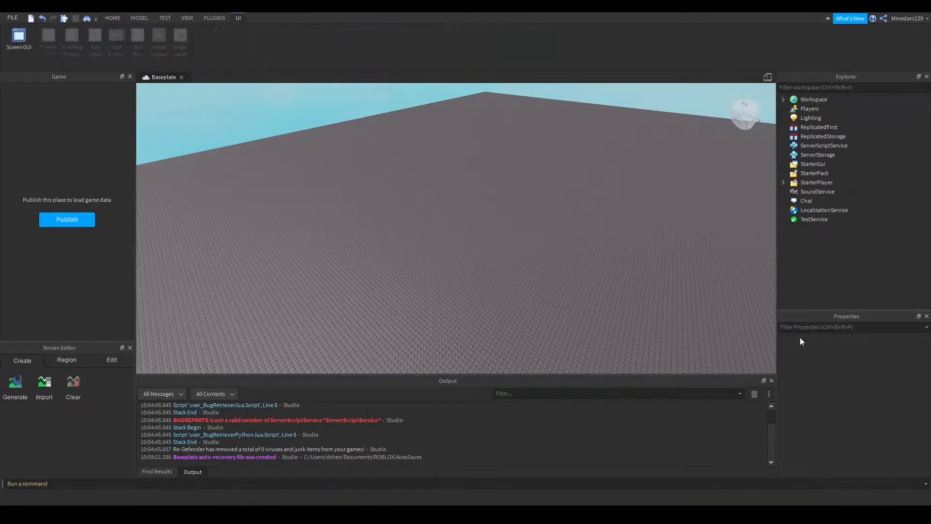
{"action": "left_click", "coordinate": [813, 164]}
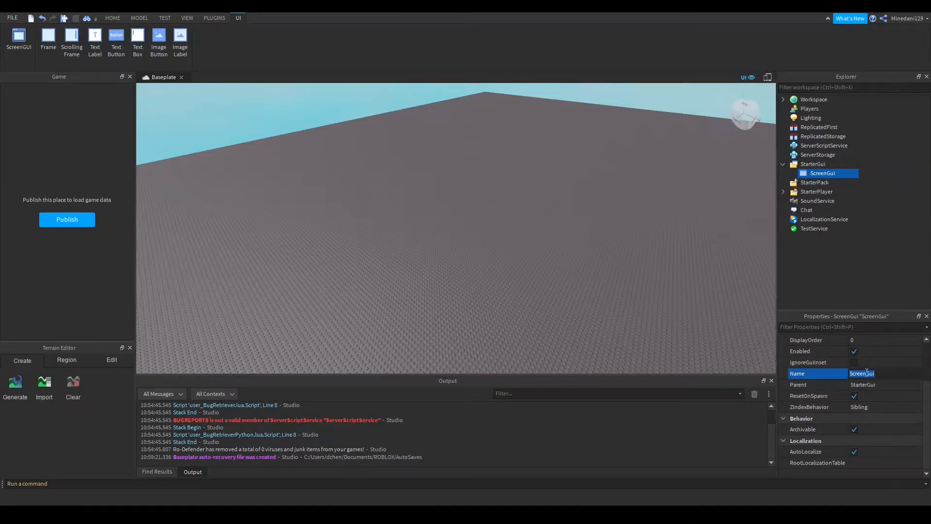
{"action": "type", "text": "SaveSlots"}
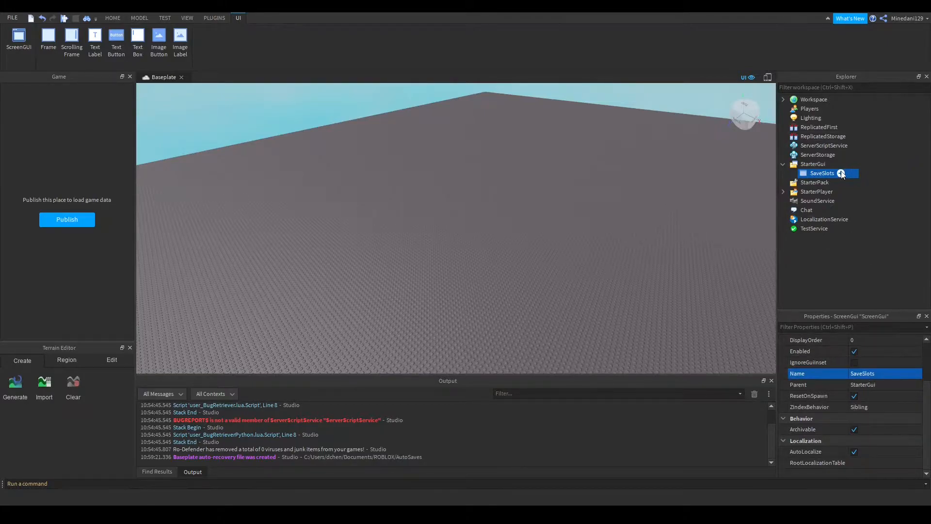
- Add a centred frame named SlotsWindow and a left-side text button inside SaveSlots
{"action": "left_click", "coordinate": [48, 35]}
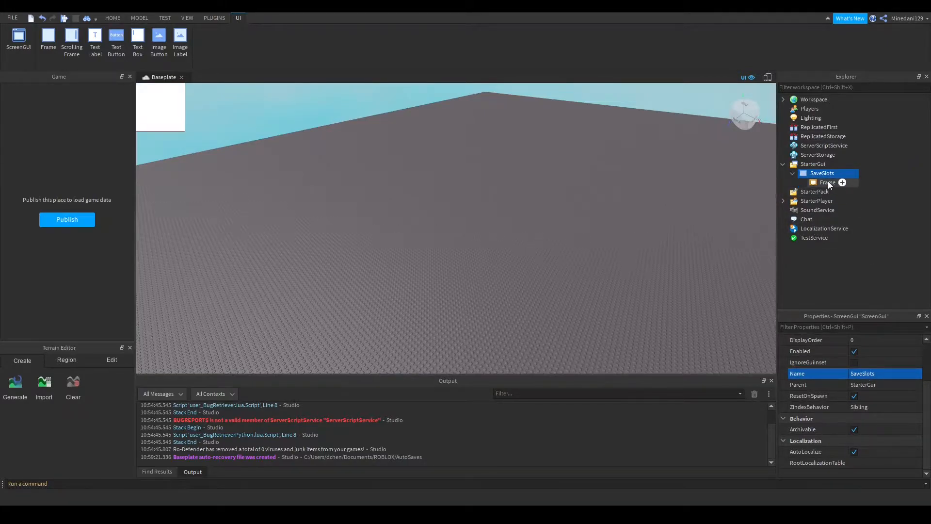
{"action": "left_click", "coordinate": [828, 182]}
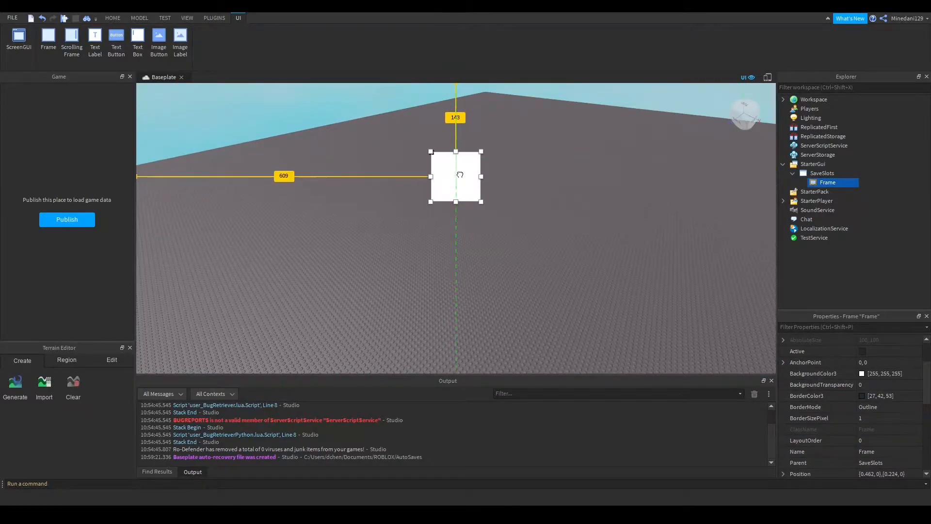
{"action": "left_click", "coordinate": [822, 173]}
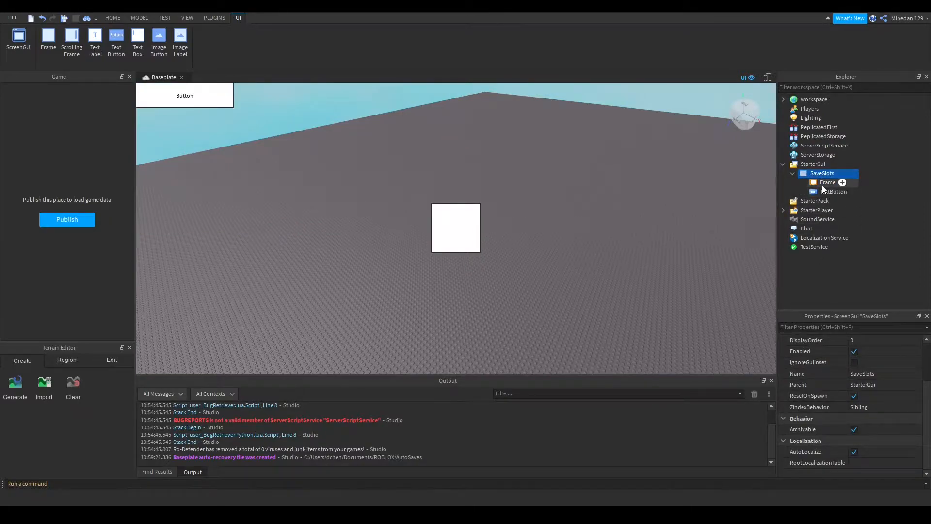
{"action": "left_click", "coordinate": [835, 192]}
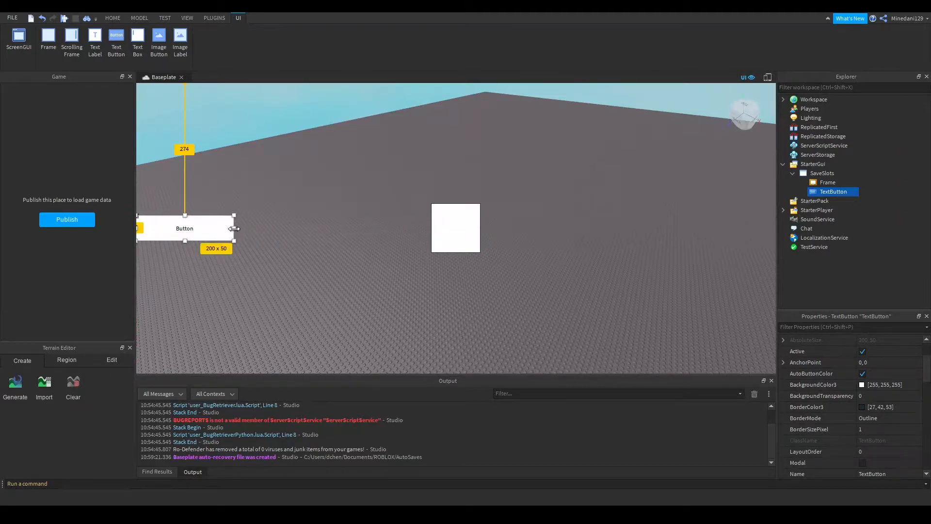
{"action": "left_click_drag", "start_coordinate": [233, 228], "coordinate": [224, 228]}
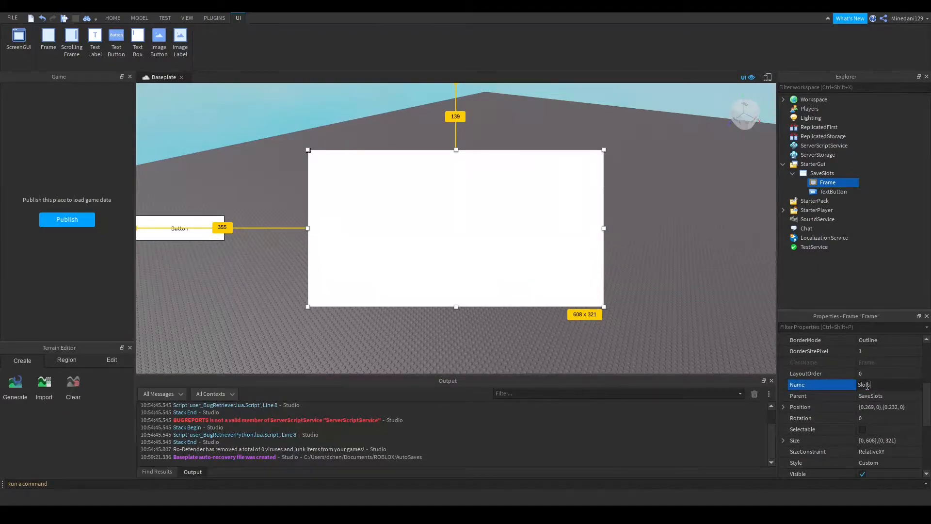
{"action": "type", "text": "SlotsWindow"}
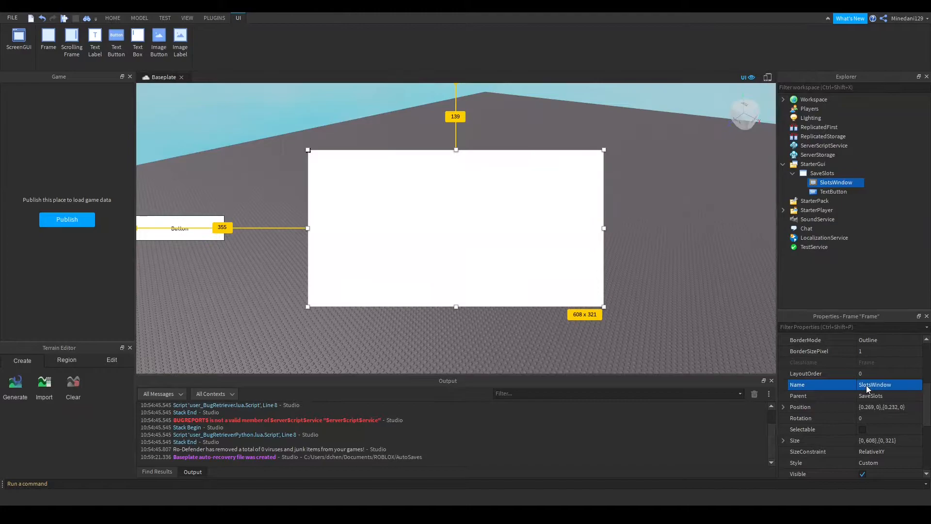
{"action": "left_click", "coordinate": [834, 192]}
{"action": "type", "text": "Visible"}
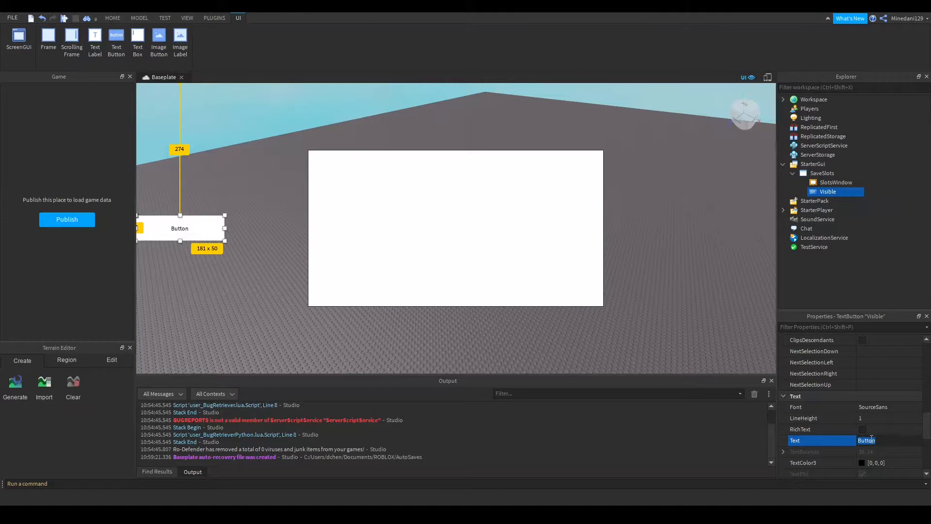
- Set the left button's text to Save/Load with TextScaled enabled
{"action": "type", "text": "SaveLoad"}
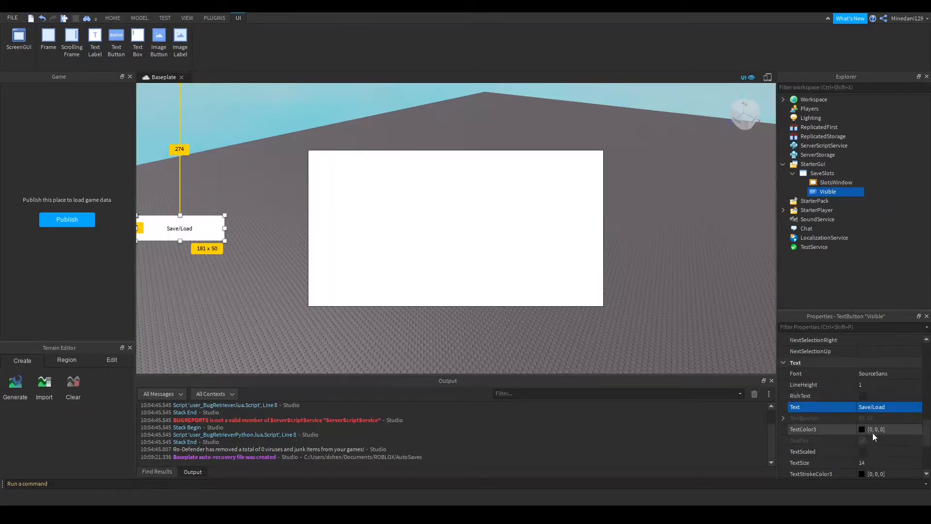
{"action": "left_click", "coordinate": [112, 18]}
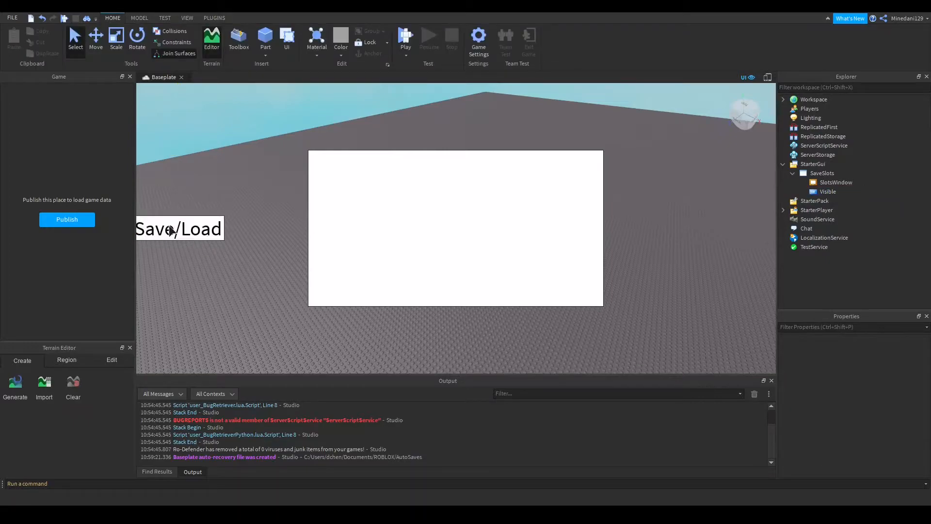
- Add a full-width 'Save Slots' TextLabel with scaled text across SlotsWindow's top
{"action": "left_click", "coordinate": [836, 183]}
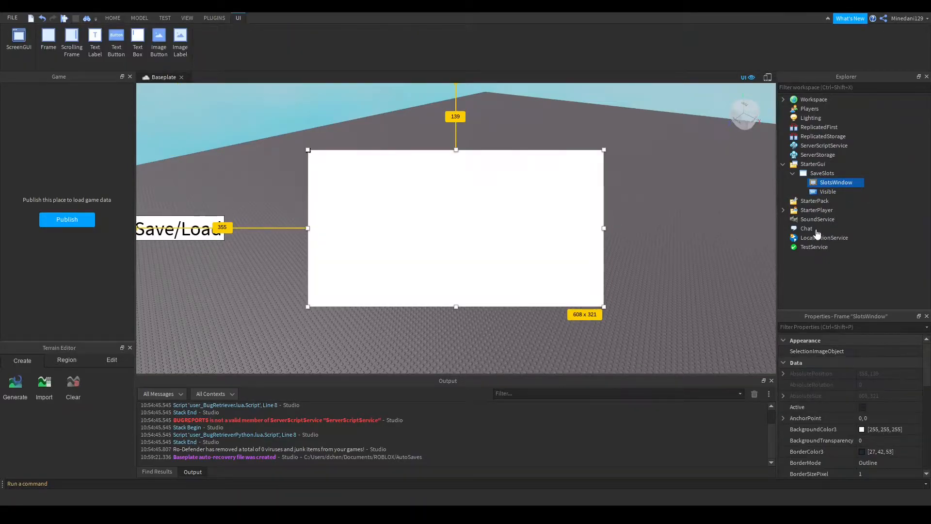
{"action": "left_click", "coordinate": [95, 38]}
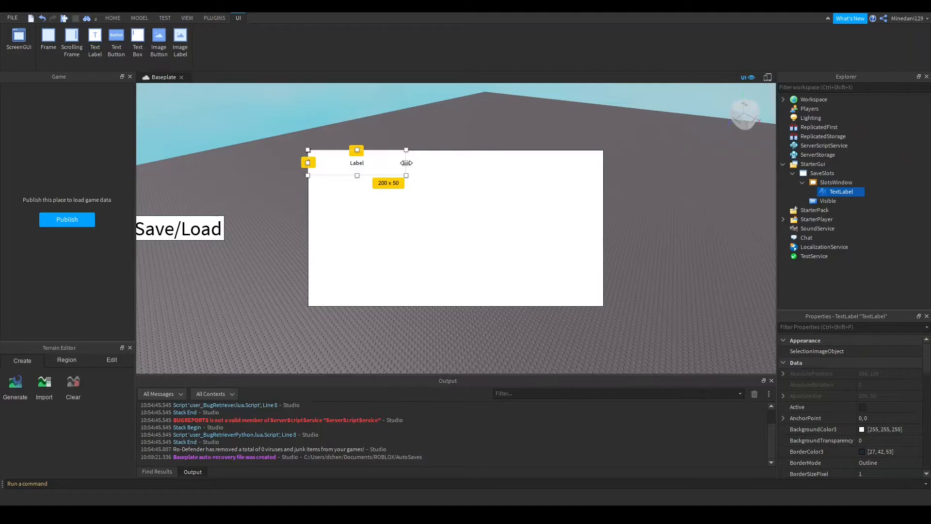
{"action": "left_click_drag", "start_coordinate": [406, 174], "coordinate": [603, 175]}
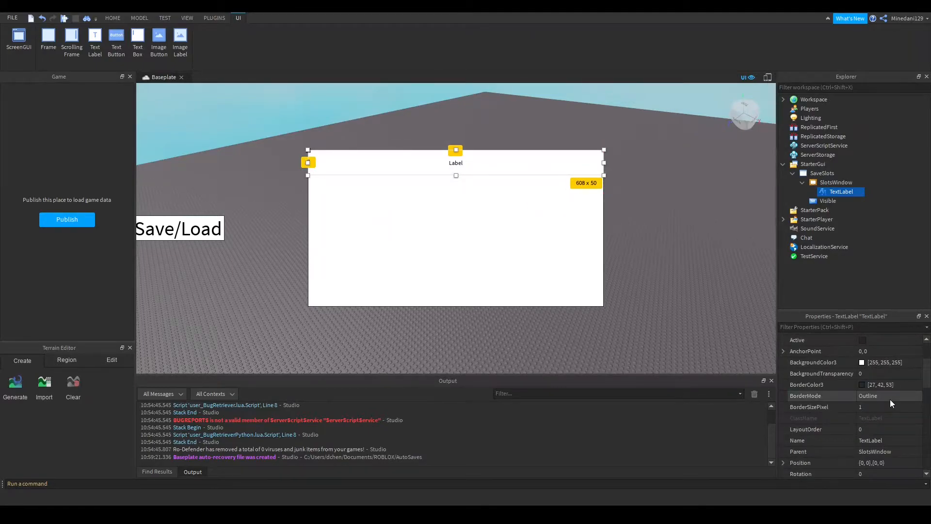
{"action": "scroll", "scroll_direction": "down", "scroll_amount": 3}
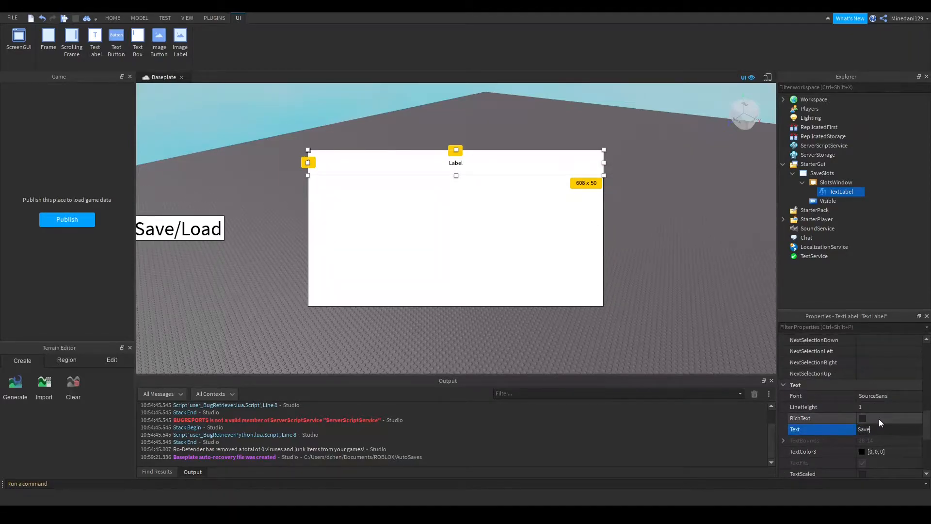
{"action": "type", "text": "Save Slots"}
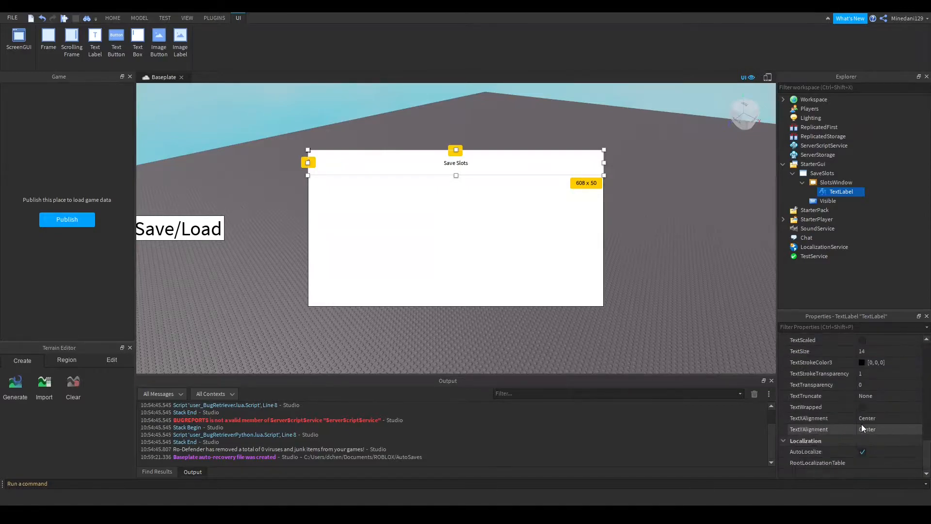
{"action": "left_click", "coordinate": [113, 18]}
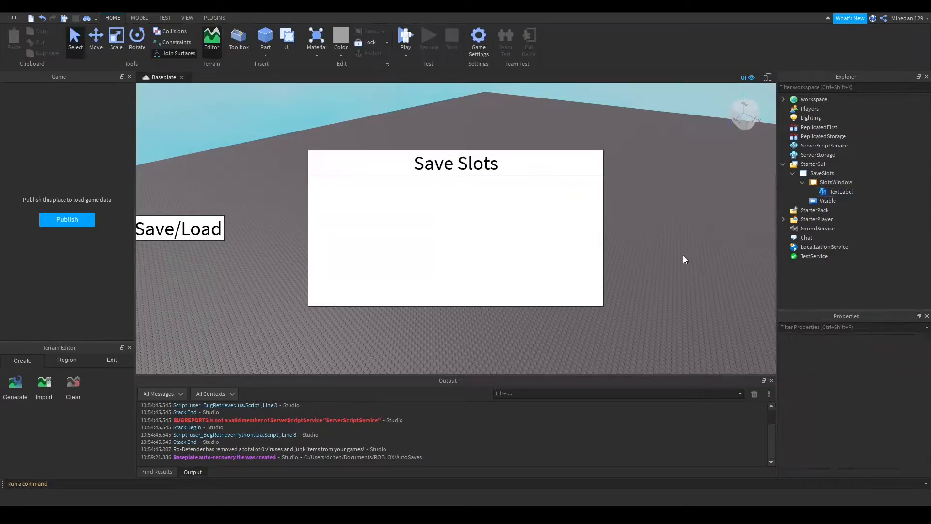
- Create a tall frame in SlotsWindow, duplicate it rightward, and name them Slot_1 and Slot_2
{"action": "left_click", "coordinate": [821, 173]}
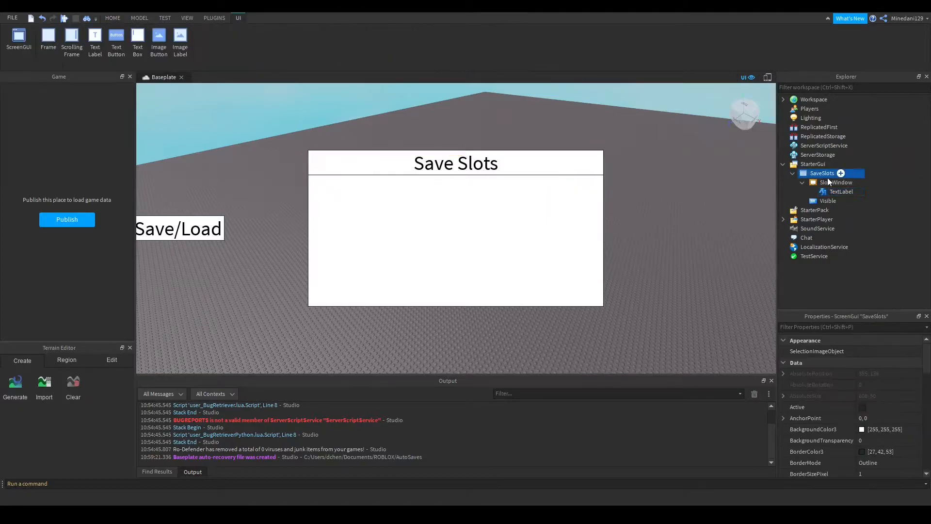
{"action": "left_click", "coordinate": [836, 183]}
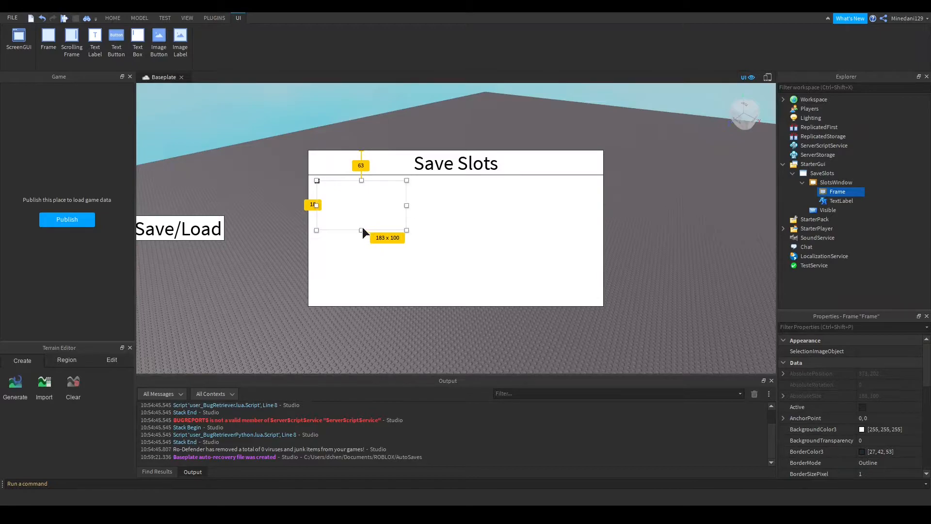
{"action": "left_click", "coordinate": [112, 18]}
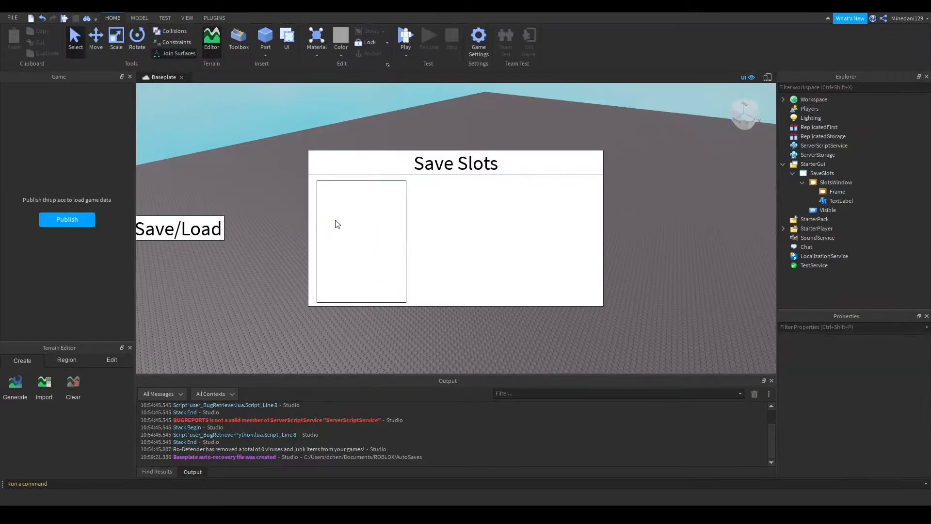
{"action": "left_click", "coordinate": [836, 191]}
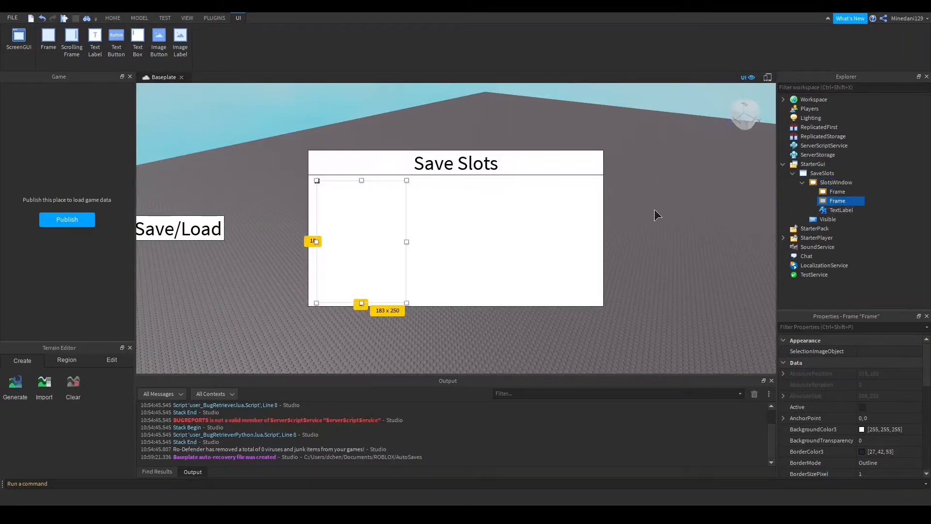
{"action": "left_click_drag", "start_coordinate": [360, 241], "coordinate": [545, 235]}
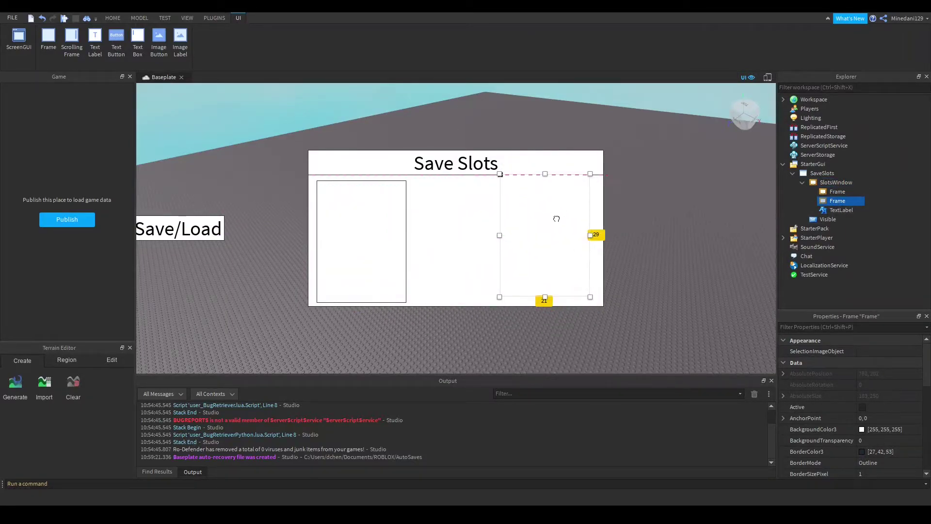
{"action": "left_click", "coordinate": [113, 18]}
{"action": "type", "text": "Slot_1"}
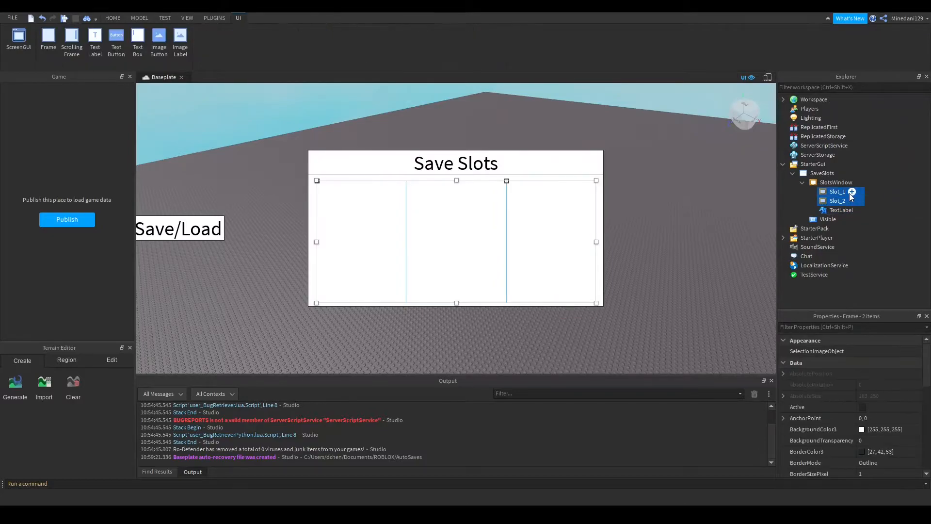
{"action": "left_click", "coordinate": [838, 201]}
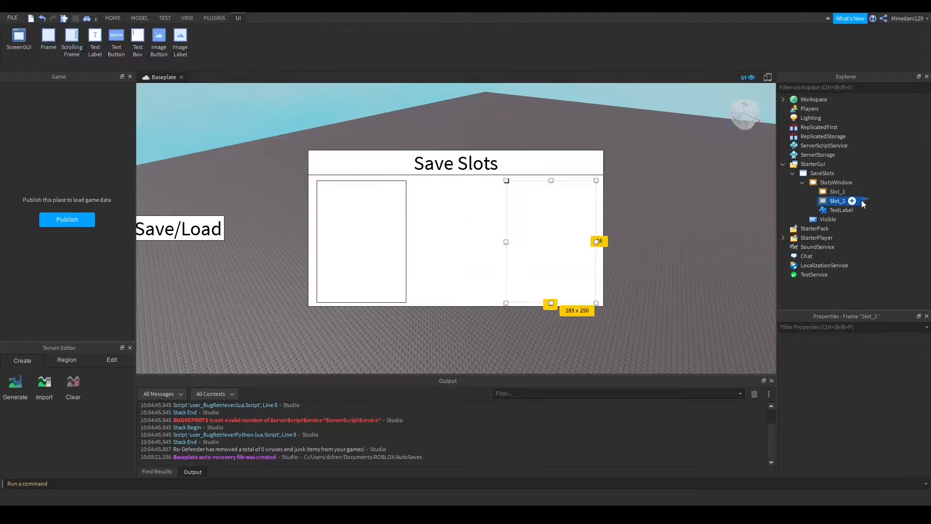
{"action": "left_click", "coordinate": [837, 191]}
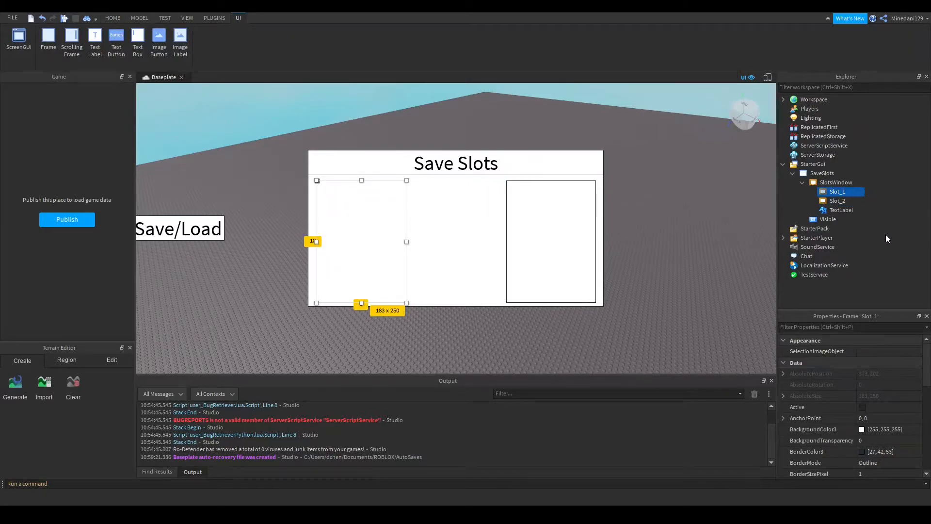
{"action": "mouse_move", "coordinate": [857, 243]}
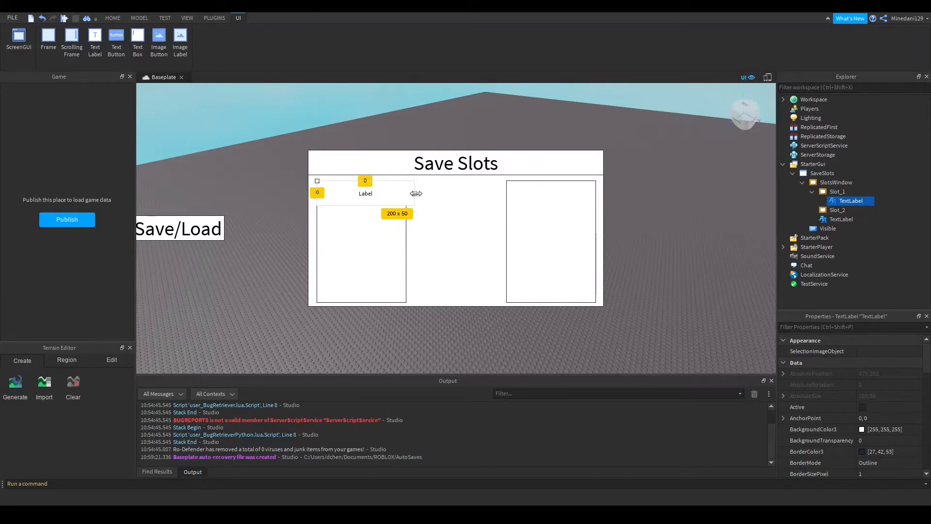
- Narrow the first panel's title label and set its text to 'Slot 1'
{"action": "left_click_drag", "start_coordinate": [416, 193], "coordinate": [406, 193]}
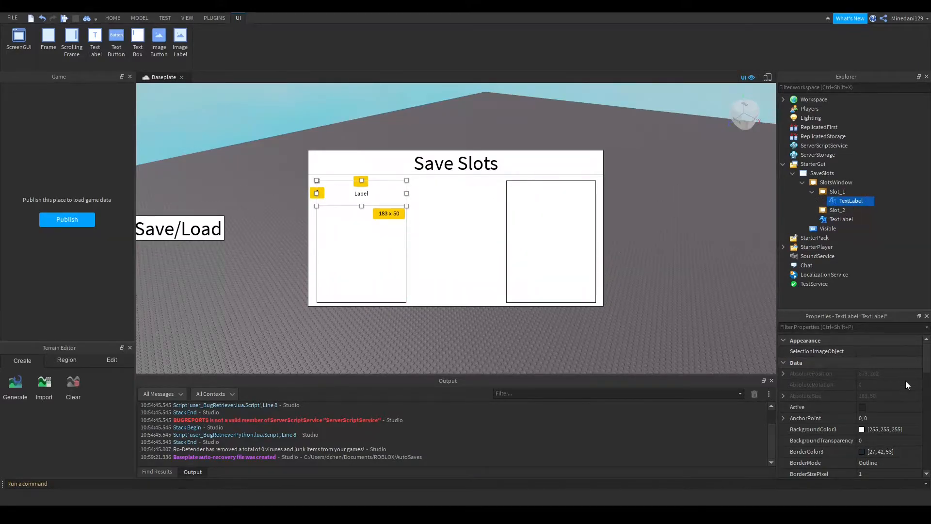
{"action": "scroll", "scroll_direction": "down", "scroll_amount": 3}
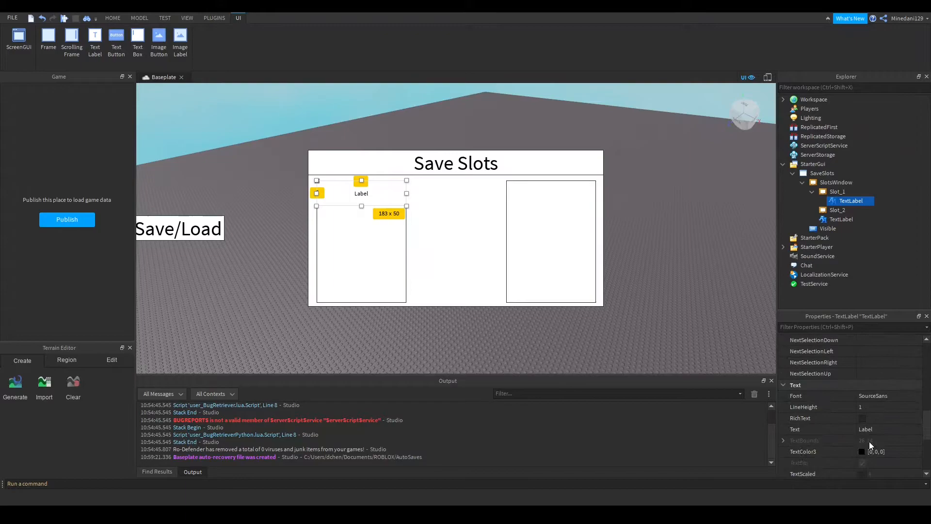
{"action": "type", "text": "Slot 1"}
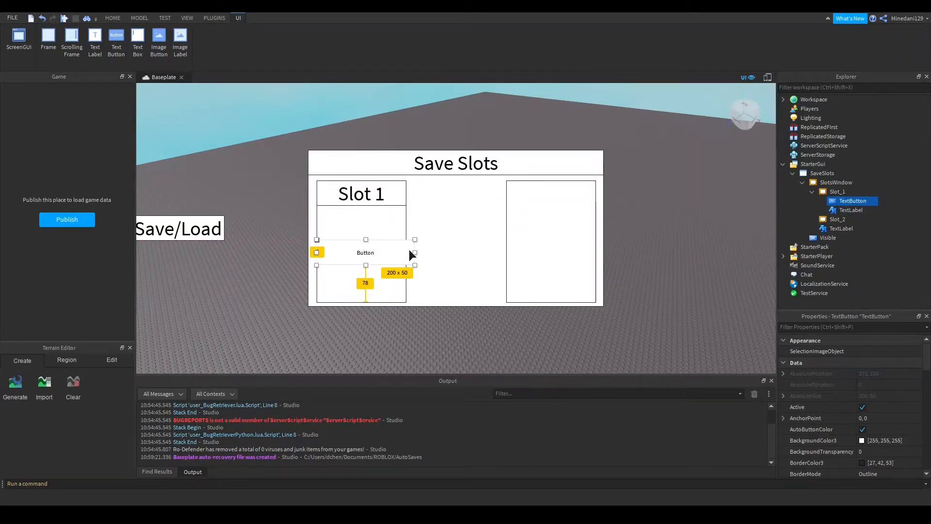
- Add two buttons to Slot_1, naming them SaveButton and LoadButton
{"action": "left_click_drag", "start_coordinate": [415, 252], "coordinate": [406, 252]}
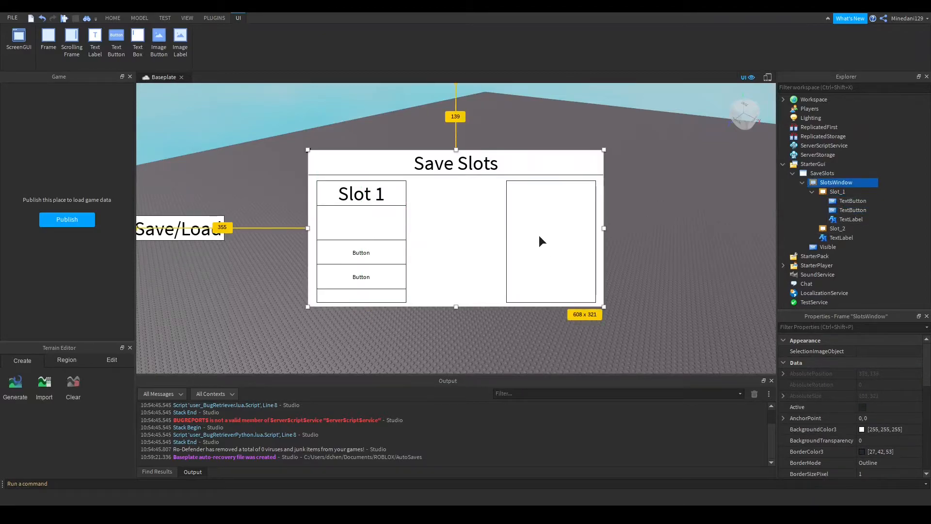
{"action": "left_click", "coordinate": [852, 200]}
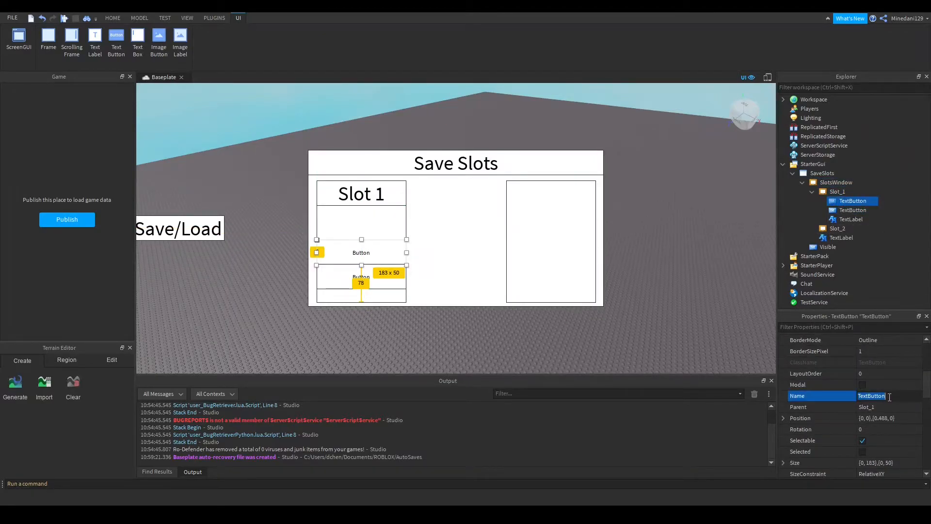
{"action": "type", "text": "Sav"}
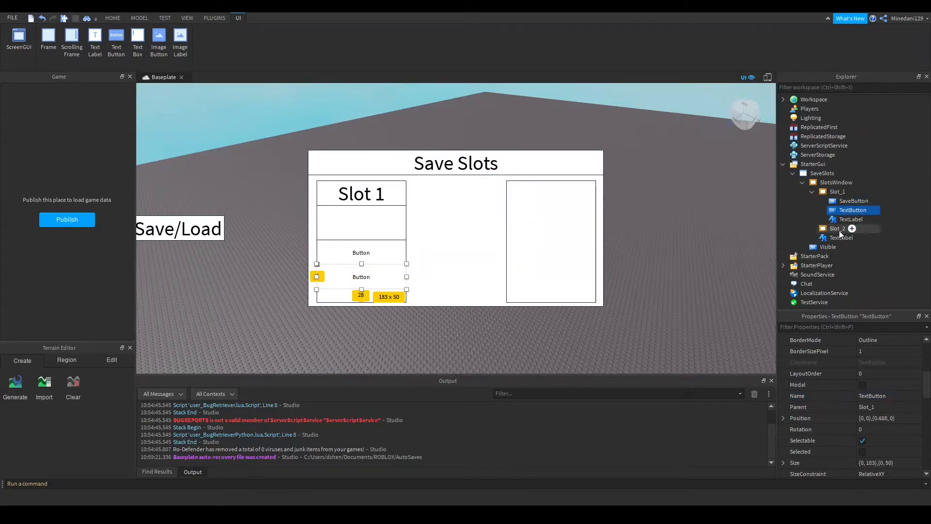
{"action": "left_click", "coordinate": [888, 396]}
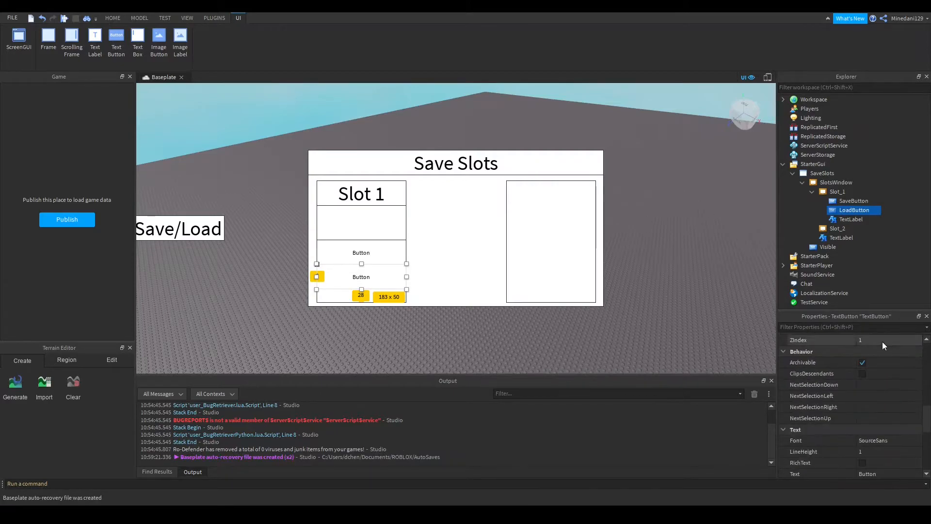
- Copy Slot_1's Save and Load buttons and title label into Slot_2, titled 'Slot 2'
{"action": "left_click", "coordinate": [113, 18]}
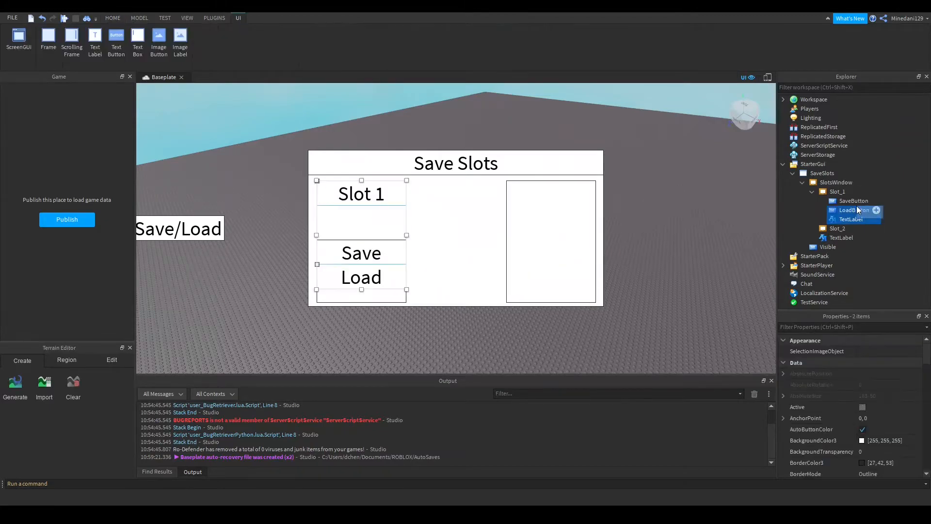
{"action": "left_click", "coordinate": [854, 201]}
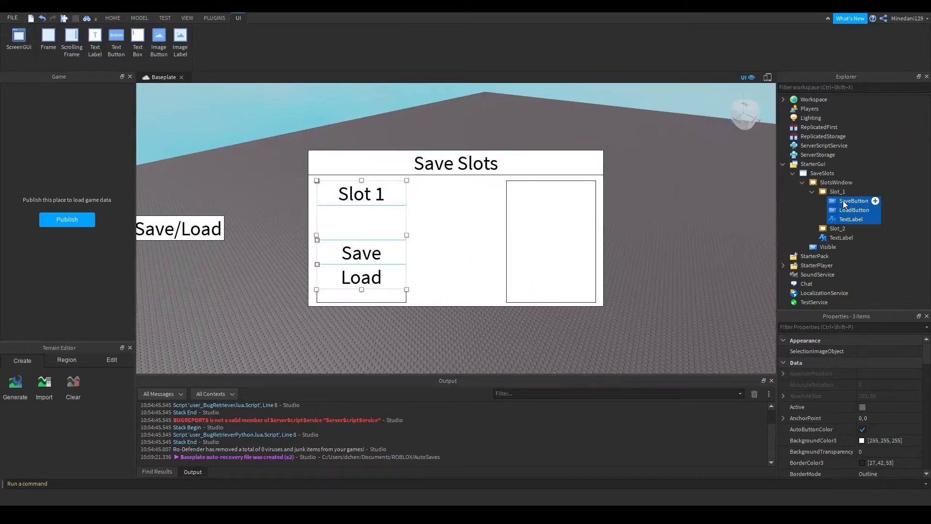
{"action": "left_click", "coordinate": [837, 228]}
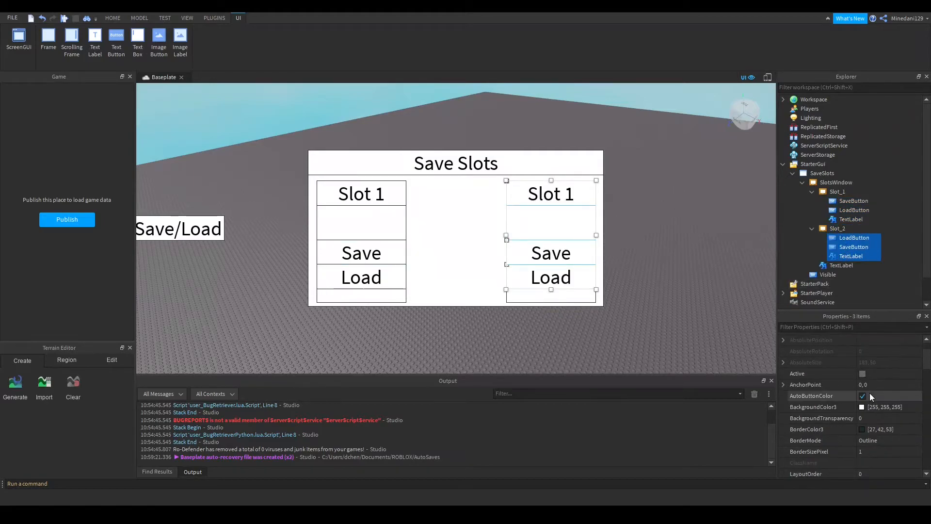
{"action": "left_click", "coordinate": [851, 255]}
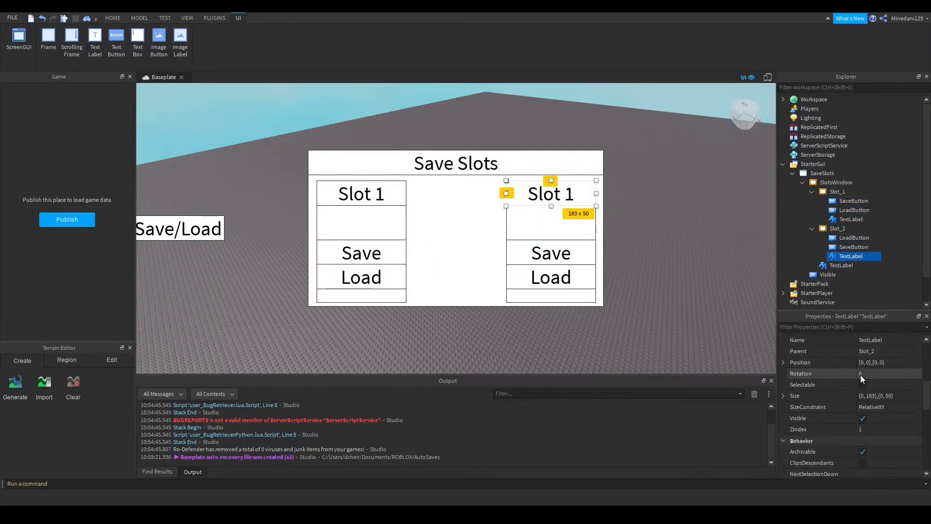
{"action": "scroll", "scroll_direction": "down", "scroll_amount": 3}
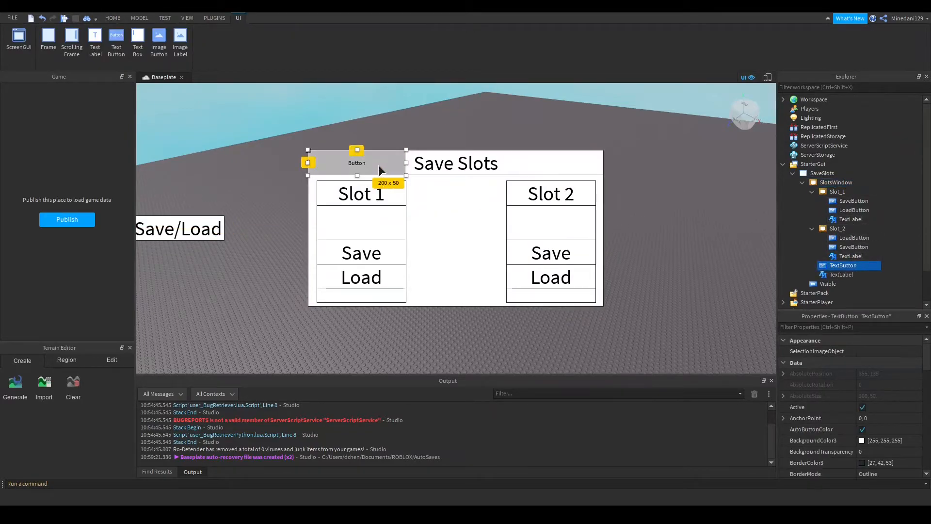
- Shrink the new button to a square at the title bar's right end, reading X
{"action": "left_click_drag", "start_coordinate": [356, 162], "coordinate": [554, 163]}
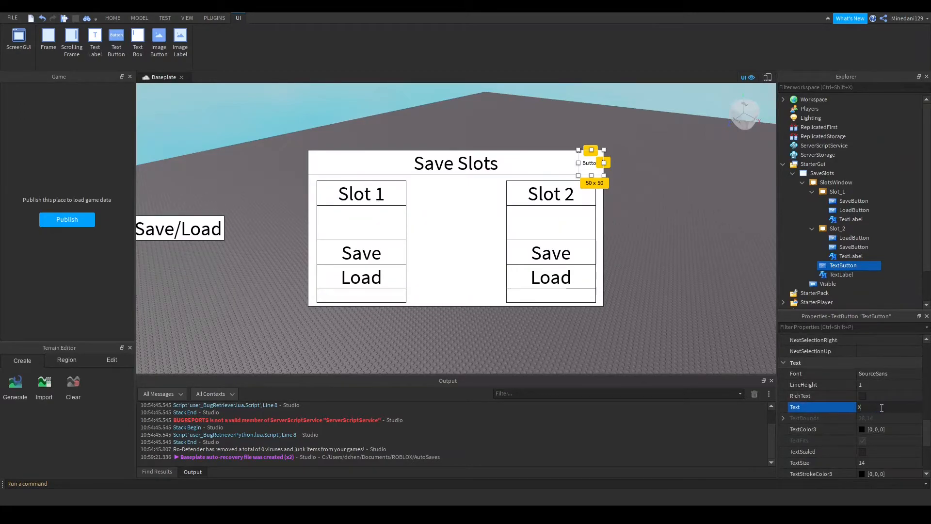
{"action": "type", "text": "X"}
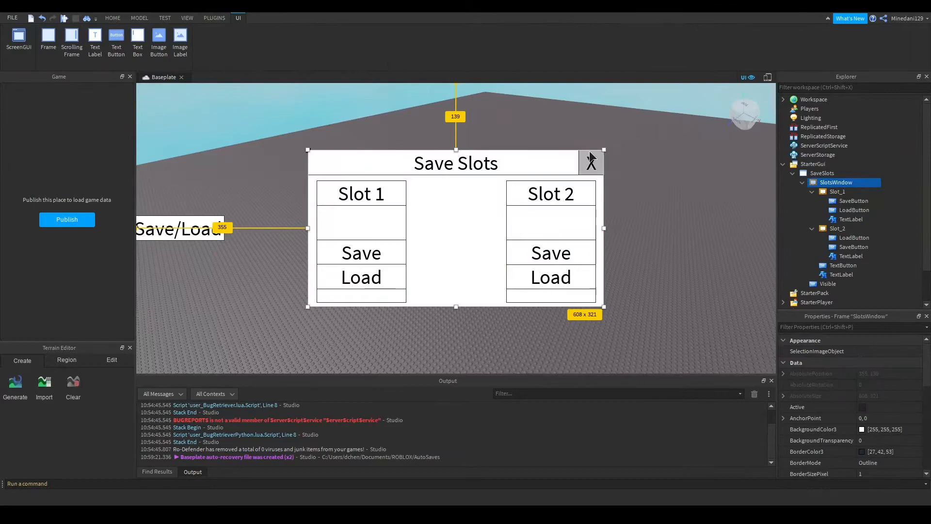
- Show the PLUGINS ribbon with AutoScale Lite's Unit Conversion
{"action": "left_click", "coordinate": [214, 18]}
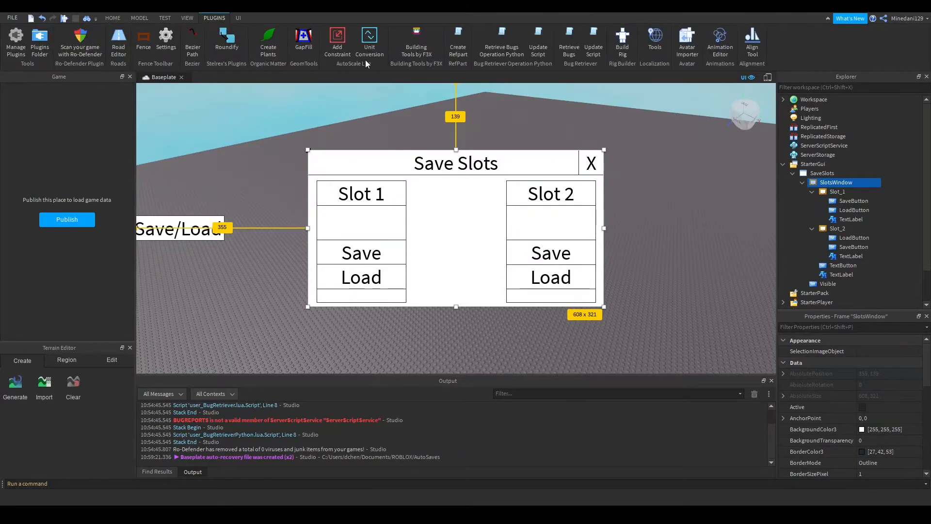
{"action": "mouse_move", "coordinate": [647, 185]}
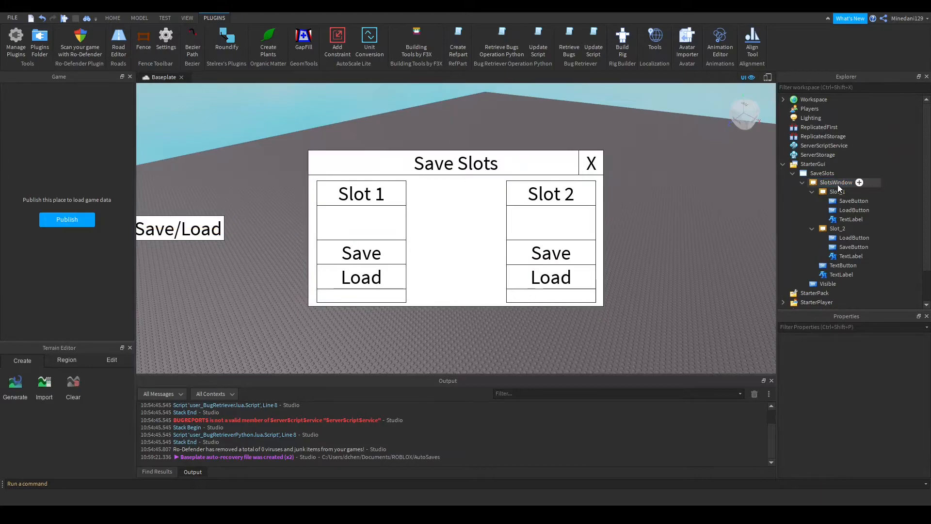
{"action": "left_click", "coordinate": [837, 191]}
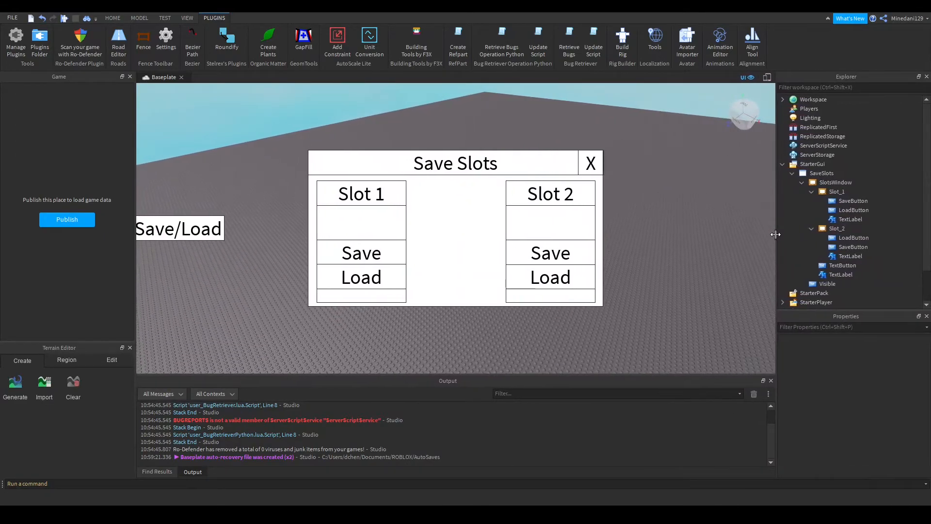
- Convert the Slot_1 panel's size to scale with AutoScale Lite's Unit Conversion
{"action": "left_click", "coordinate": [837, 192]}
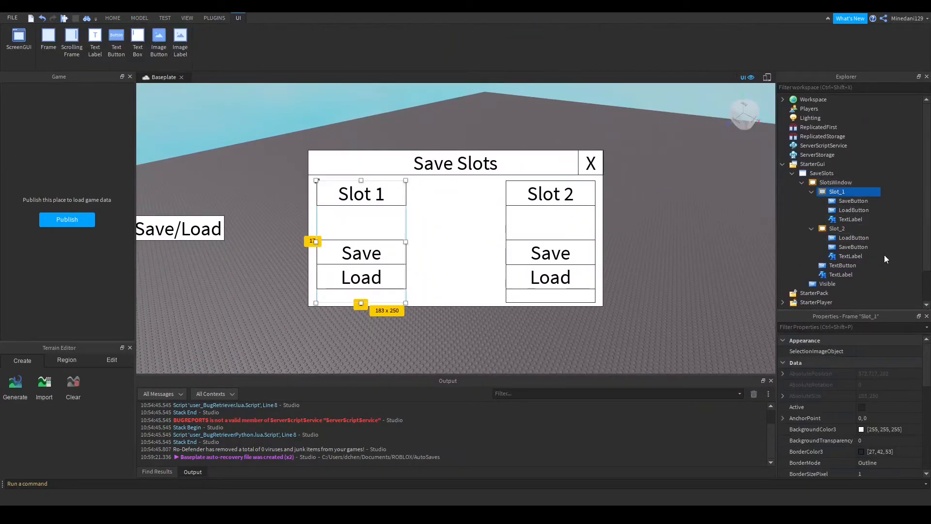
{"action": "left_click", "coordinate": [214, 17]}
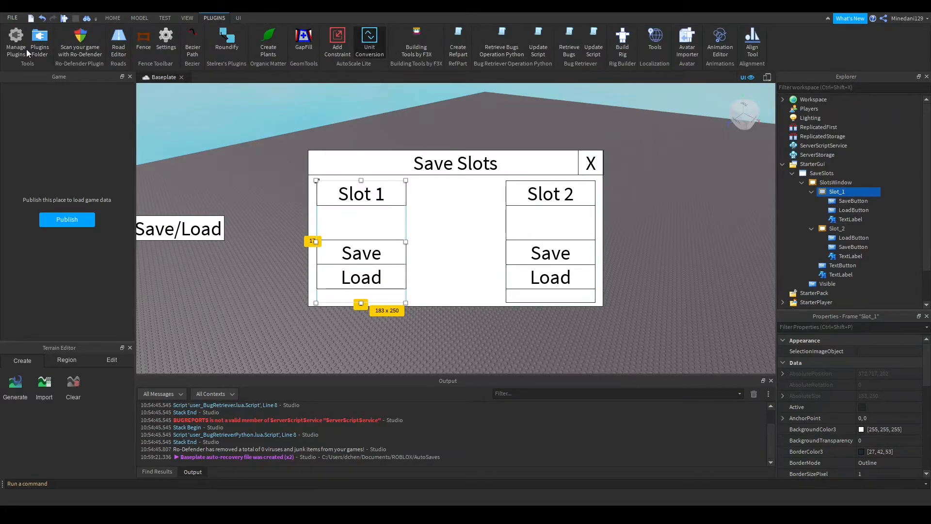
{"action": "left_click", "coordinate": [837, 228]}
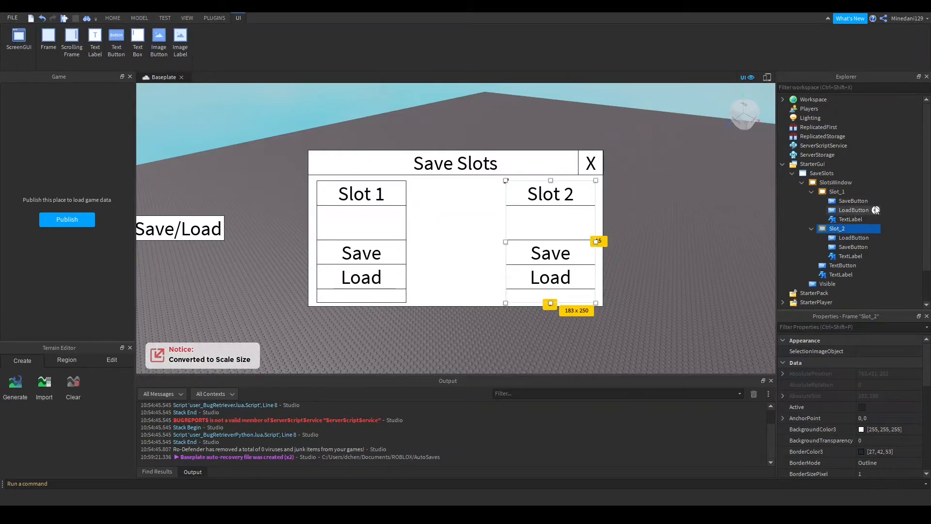
- Convert Slot_1's Save button, Load button and title label to scale
{"action": "left_click", "coordinate": [853, 201]}
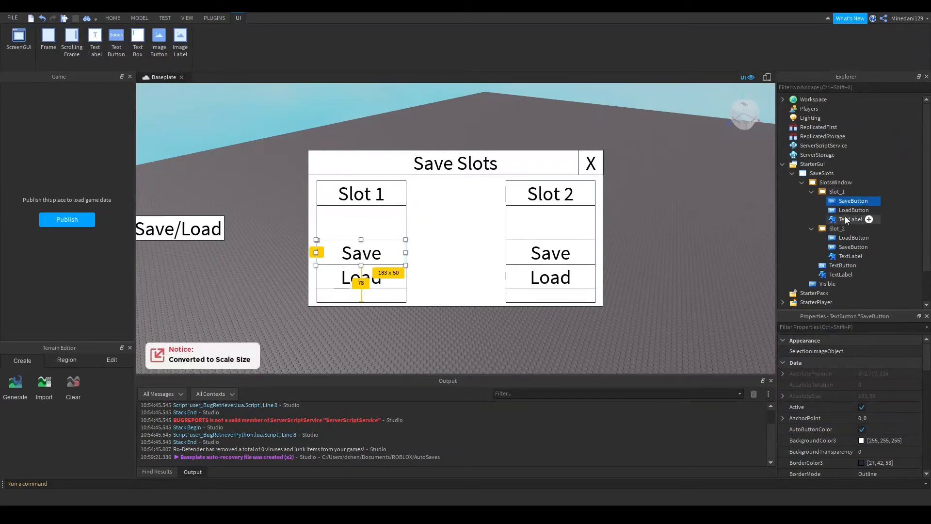
{"action": "left_click", "coordinate": [853, 210]}
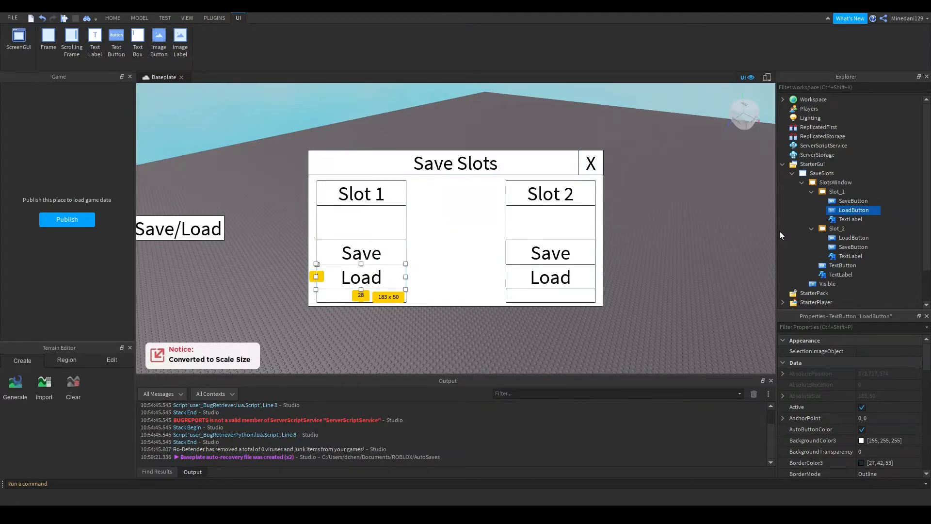
{"action": "left_click", "coordinate": [851, 219]}
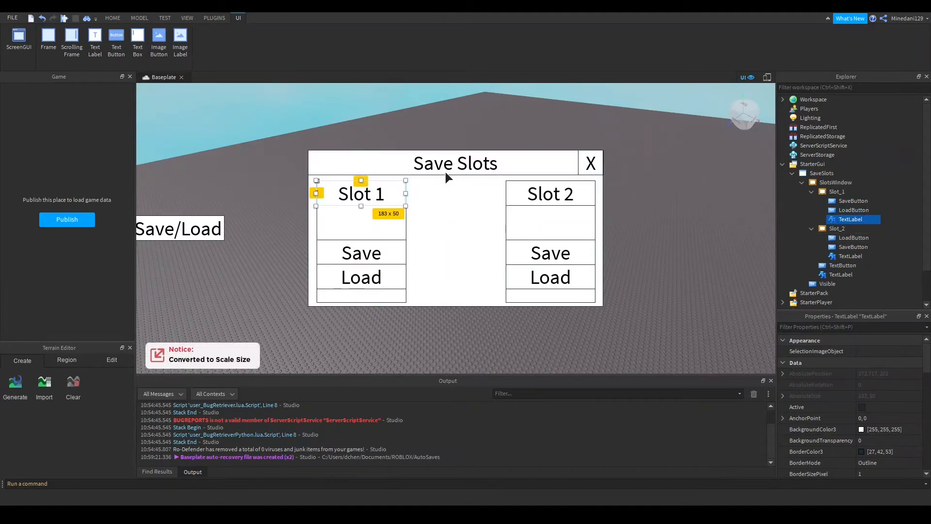
{"action": "left_click", "coordinate": [854, 238]}
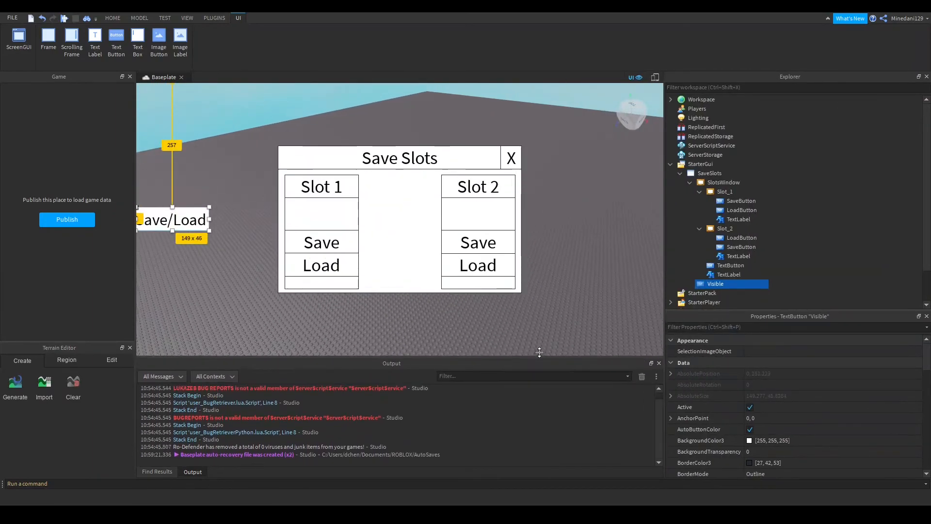
- Open the PLUGINS tab to reach Unit Conversion for the Save/Load button
{"action": "left_click", "coordinate": [214, 18]}
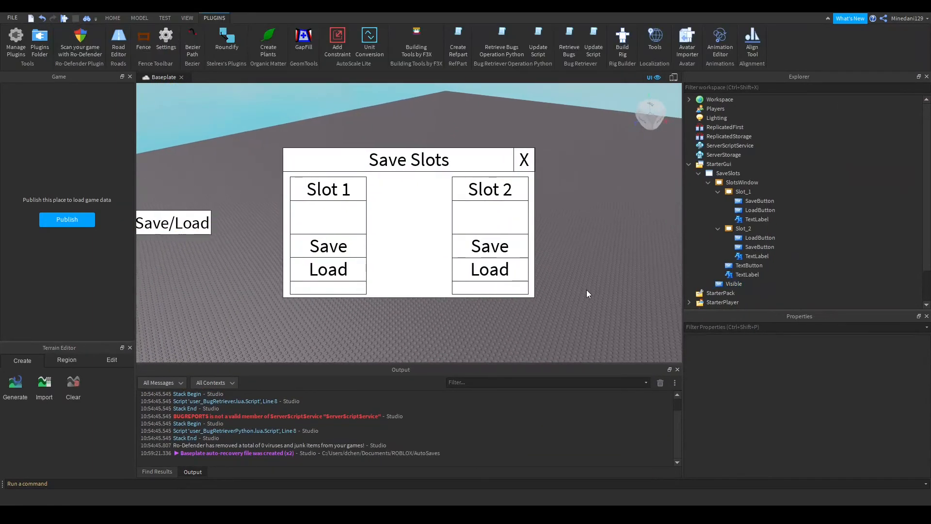